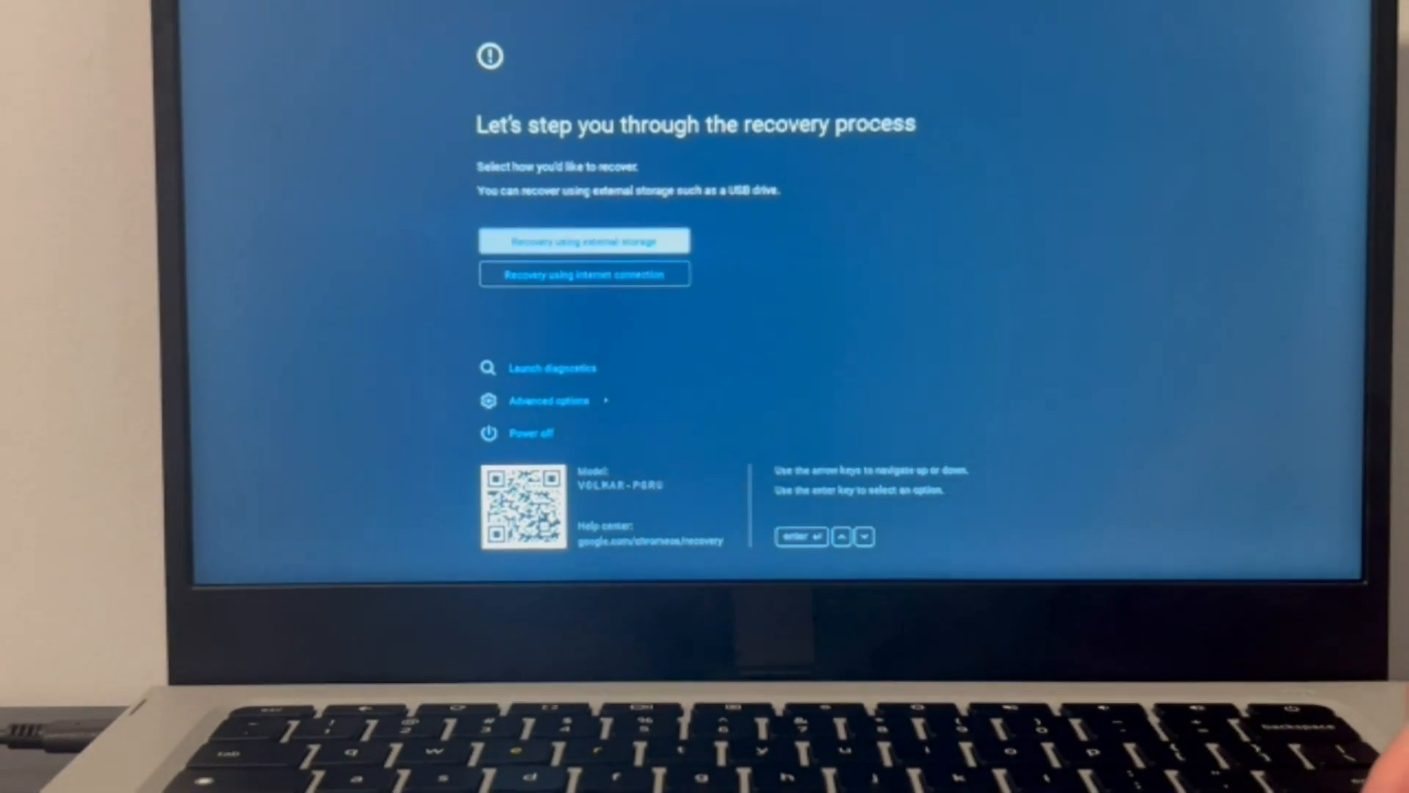
Highlight Launch diagnostics among the recovery options and open the storage and memory tests.
key(down)
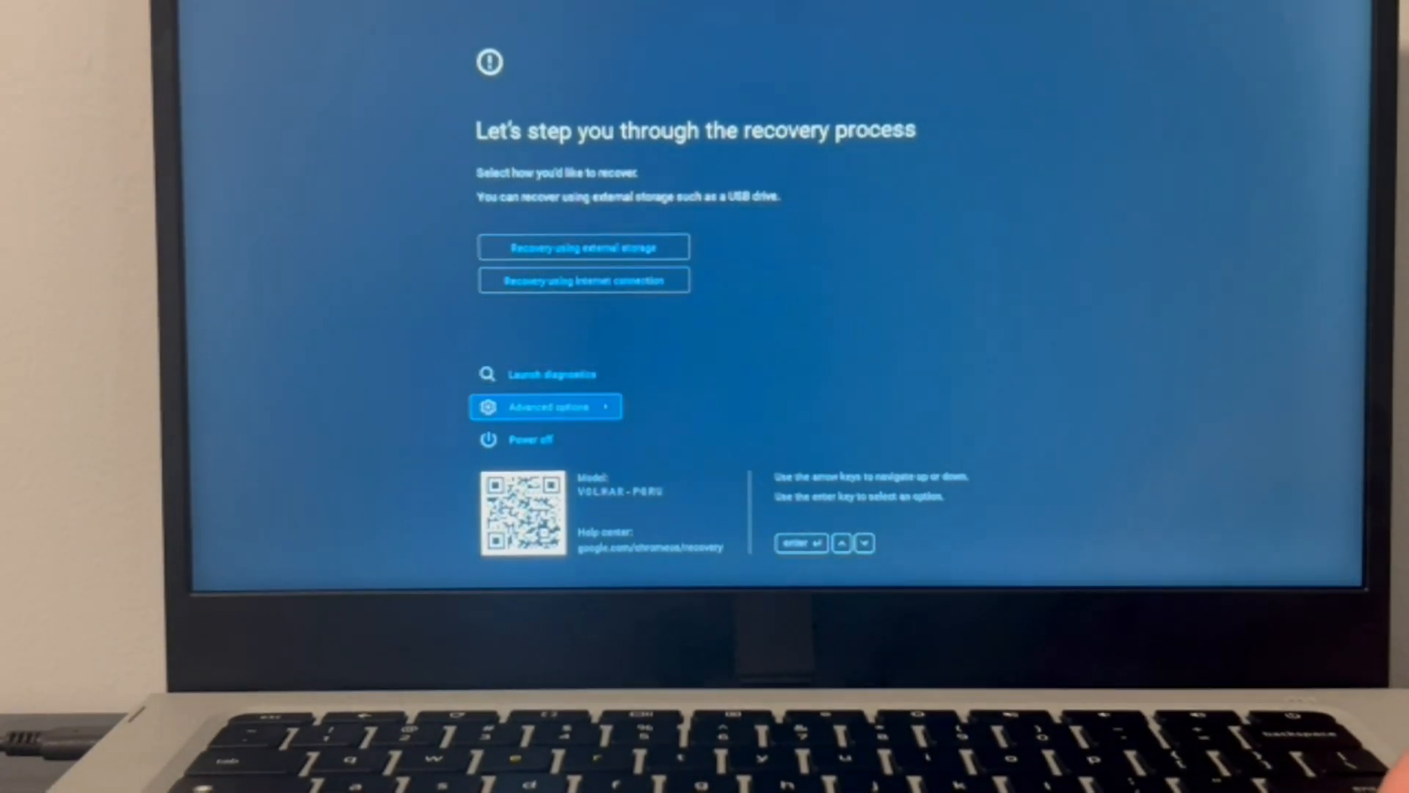
key(up)
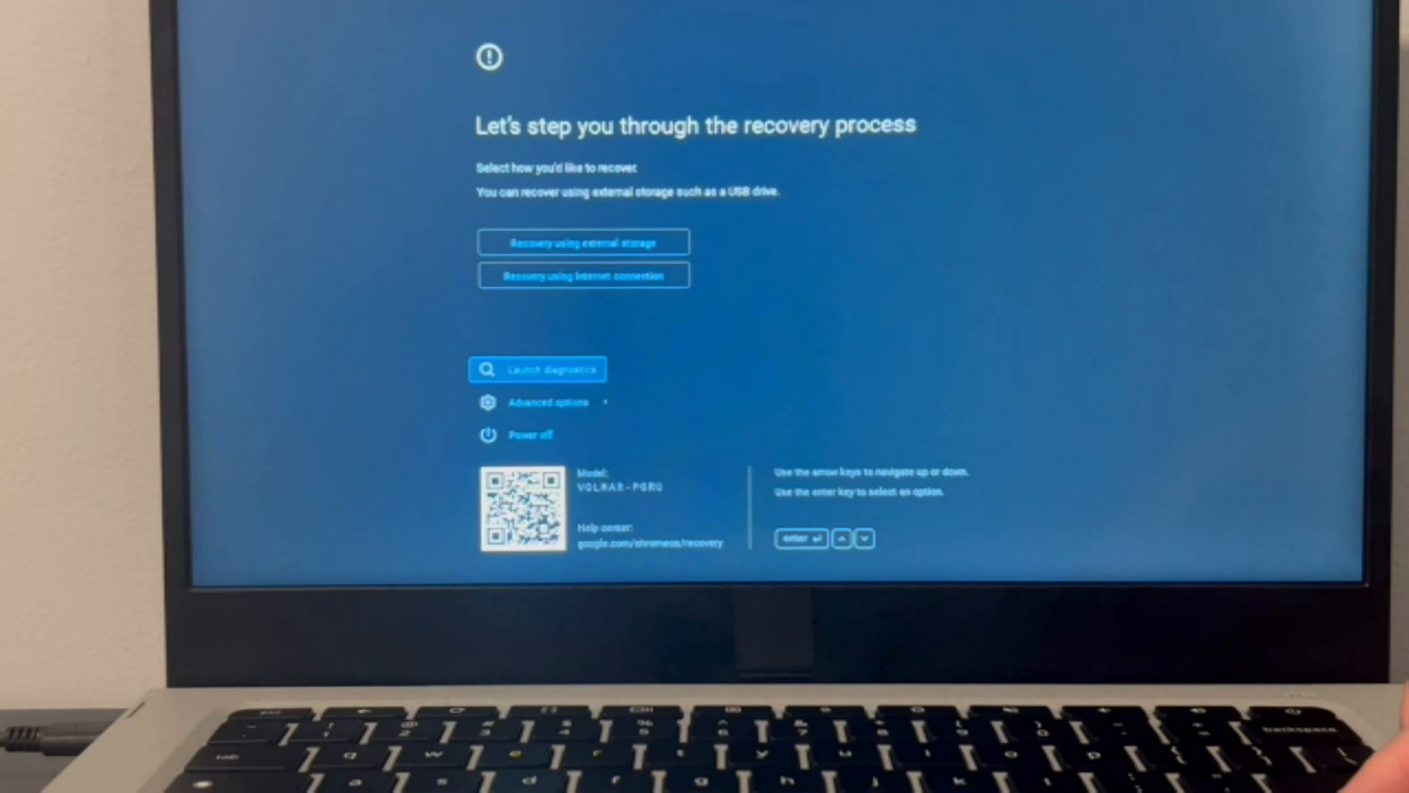
click(536, 368)
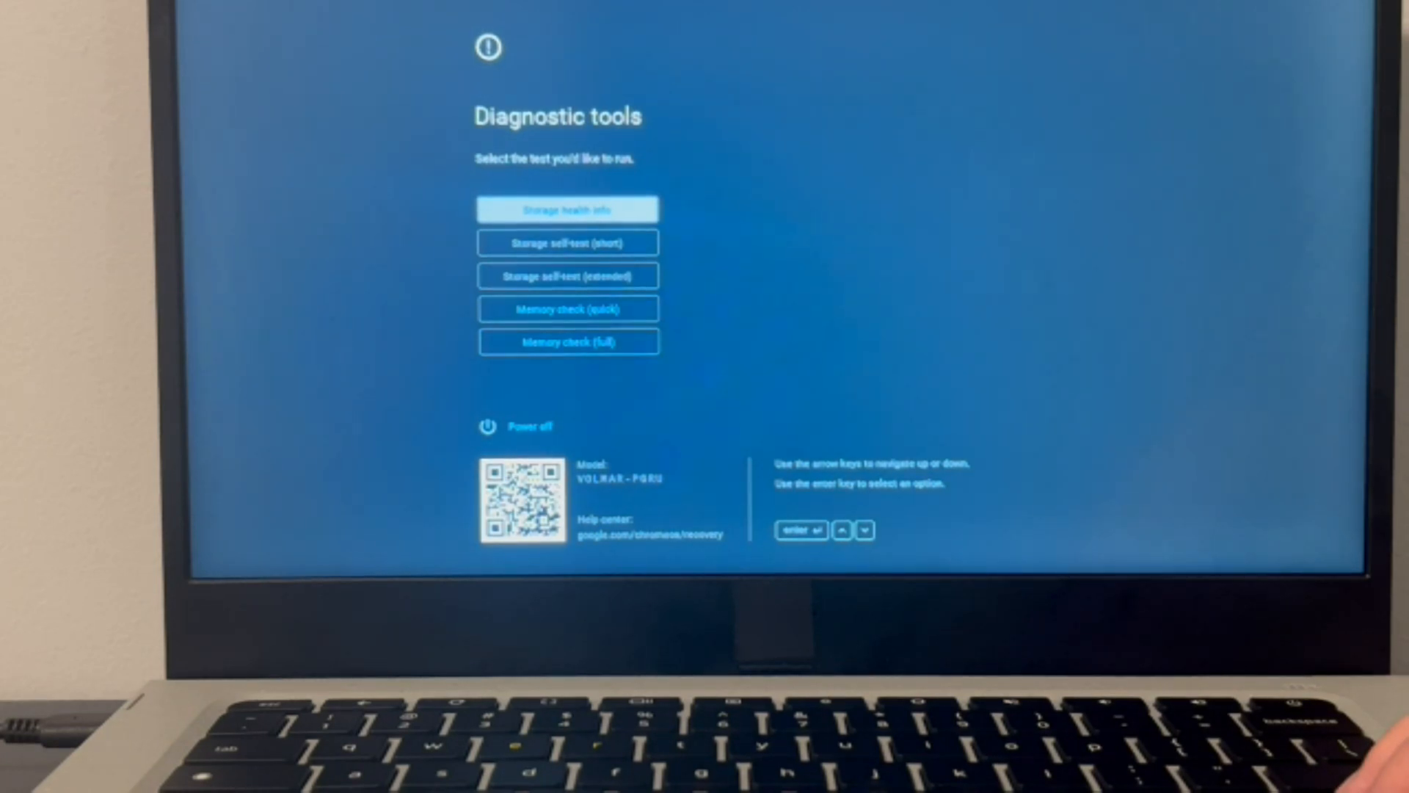
key(down)
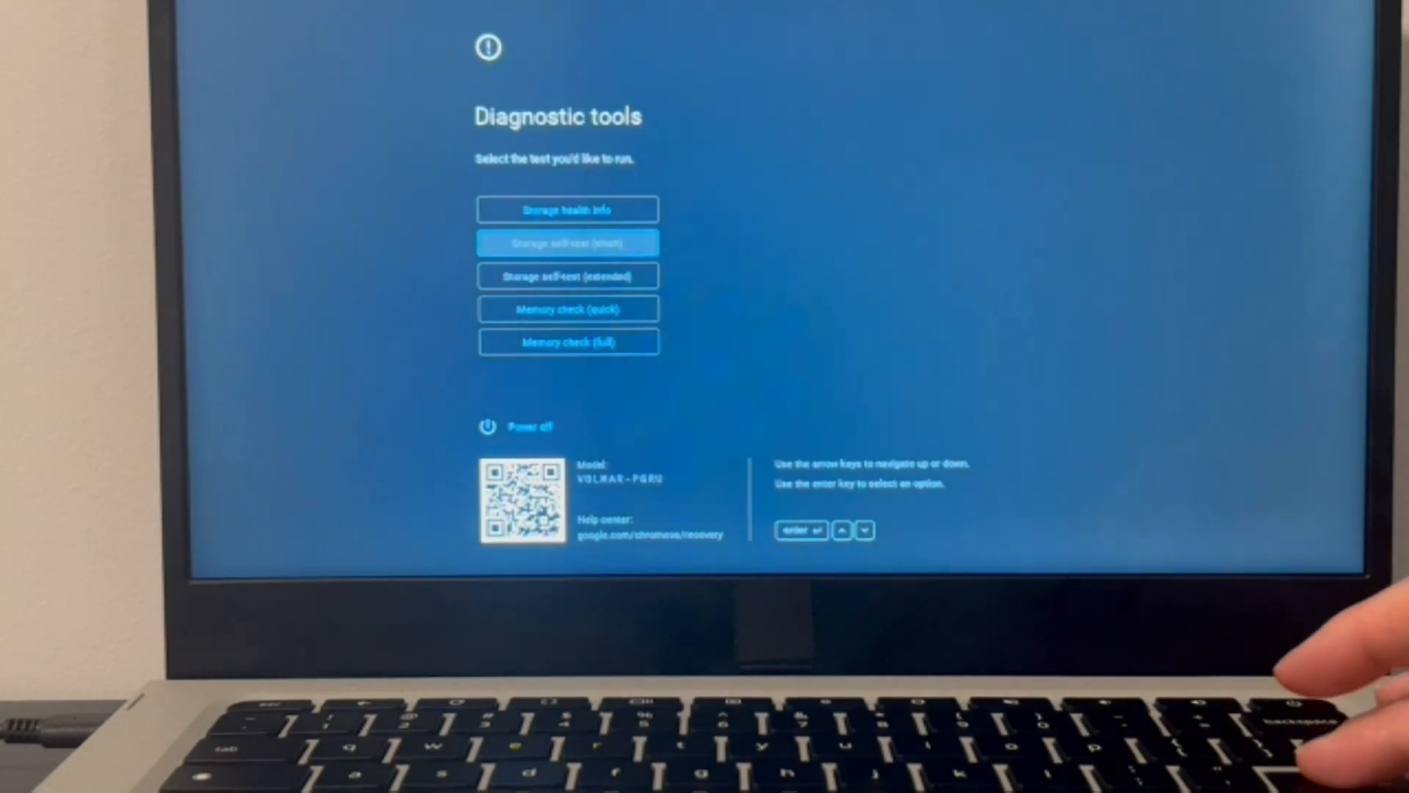
key(down)
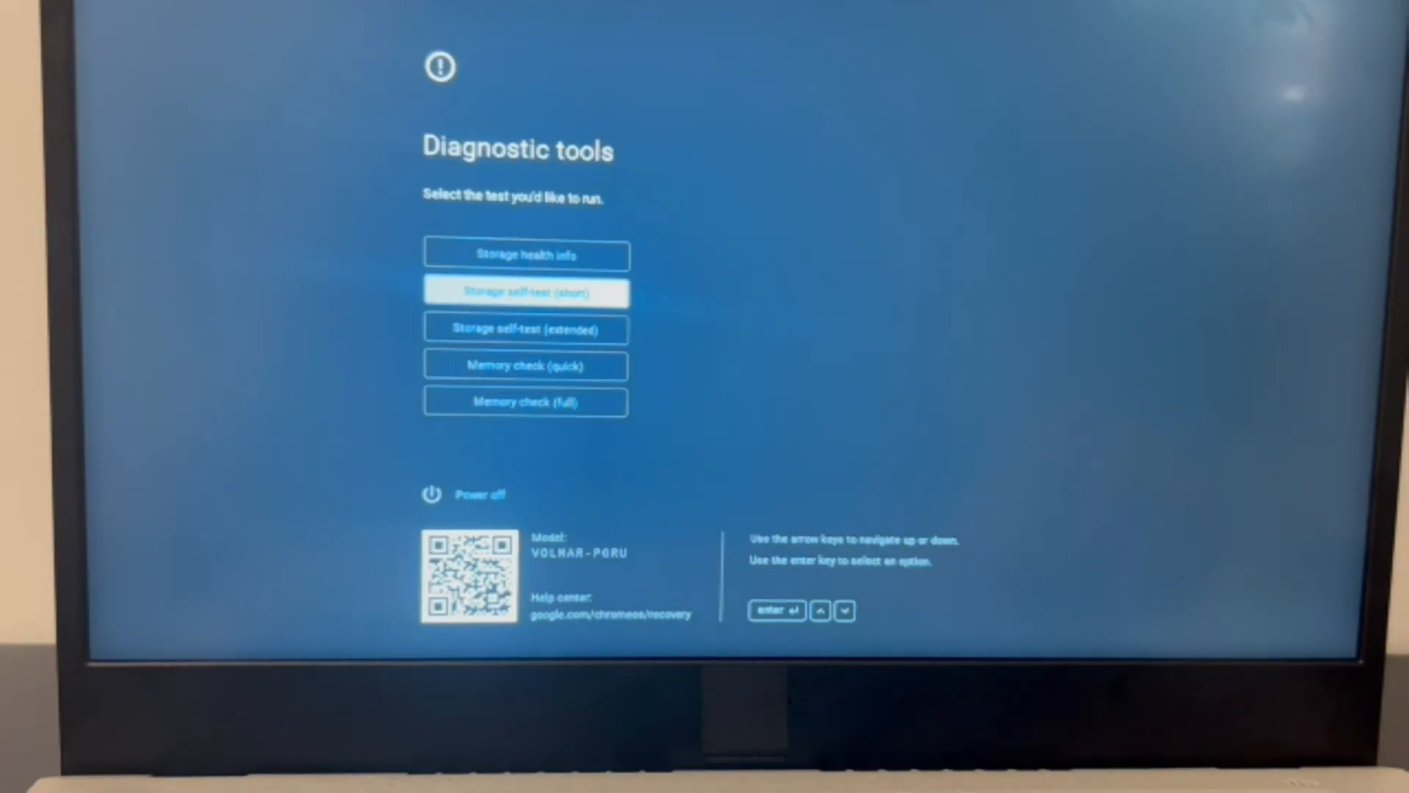
Browse the extended self-test, storage health and short self-test entries, then return to recovery methods.
key(Down)
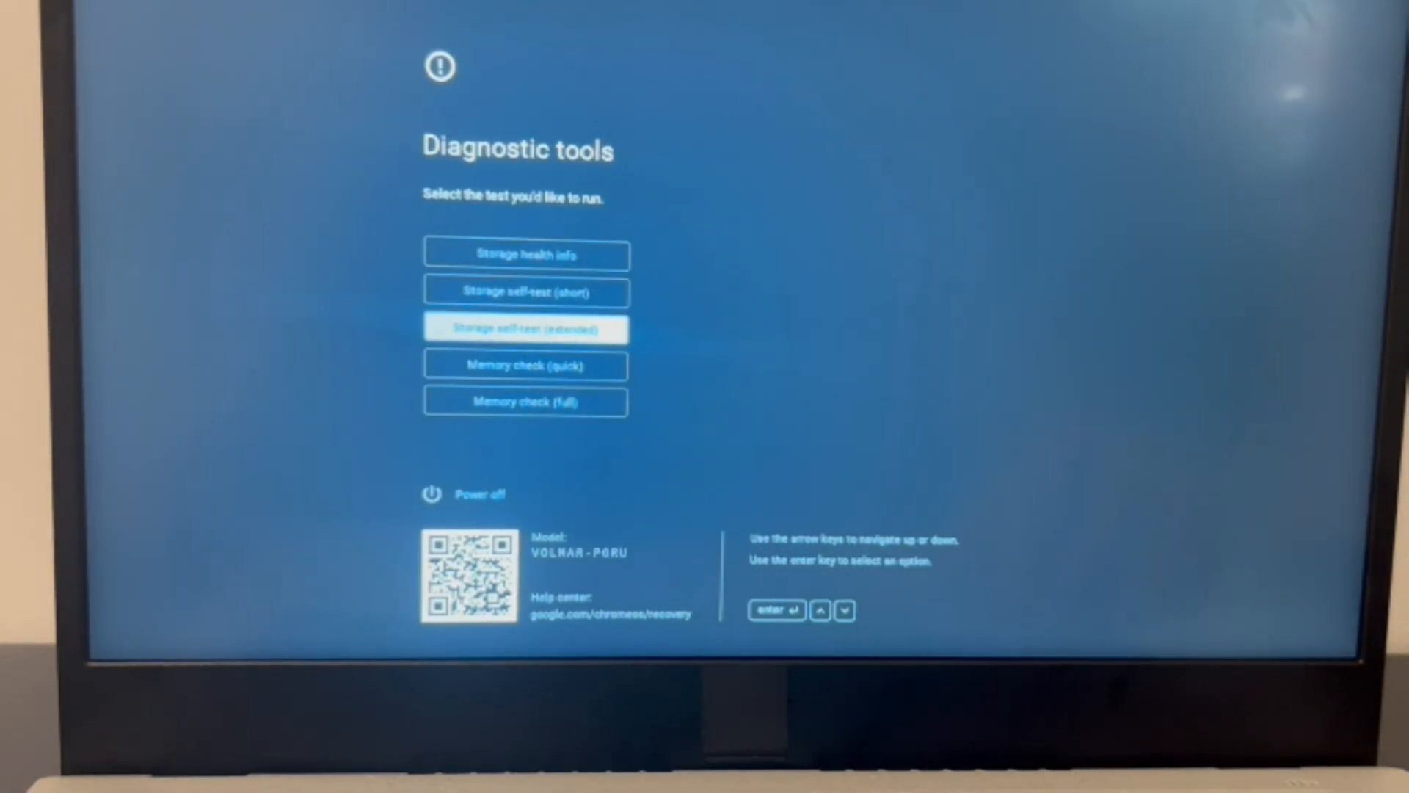
key(up)
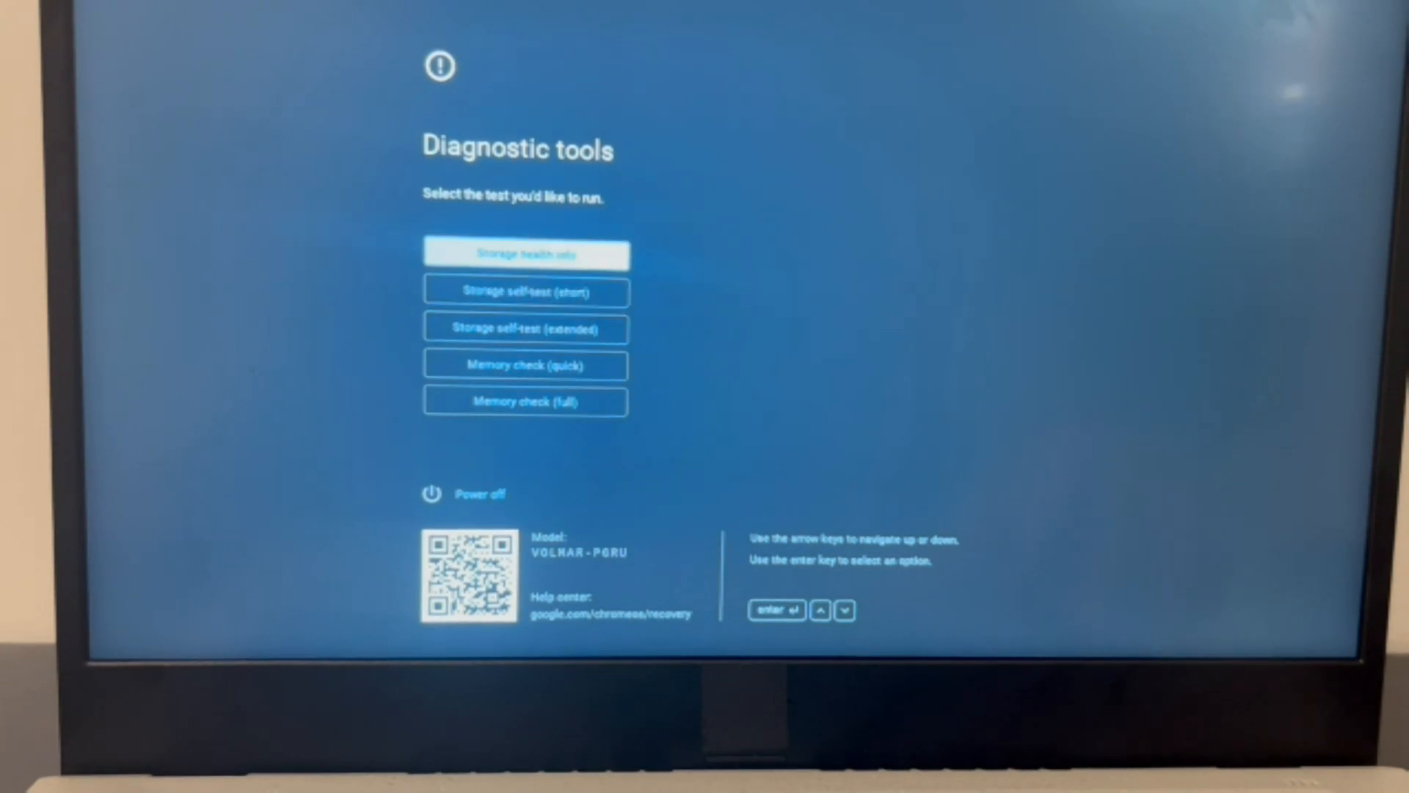
key(Down)
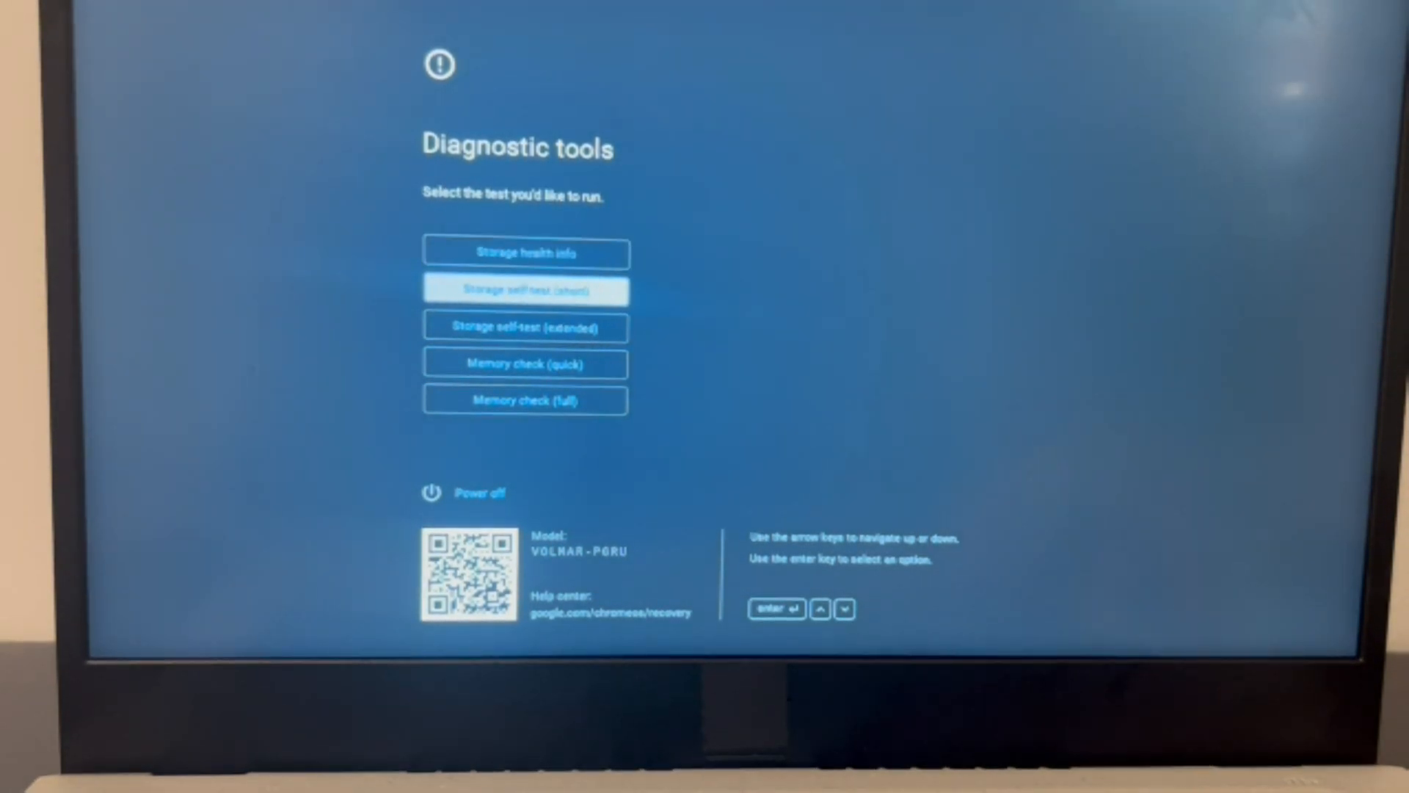
key(enter)
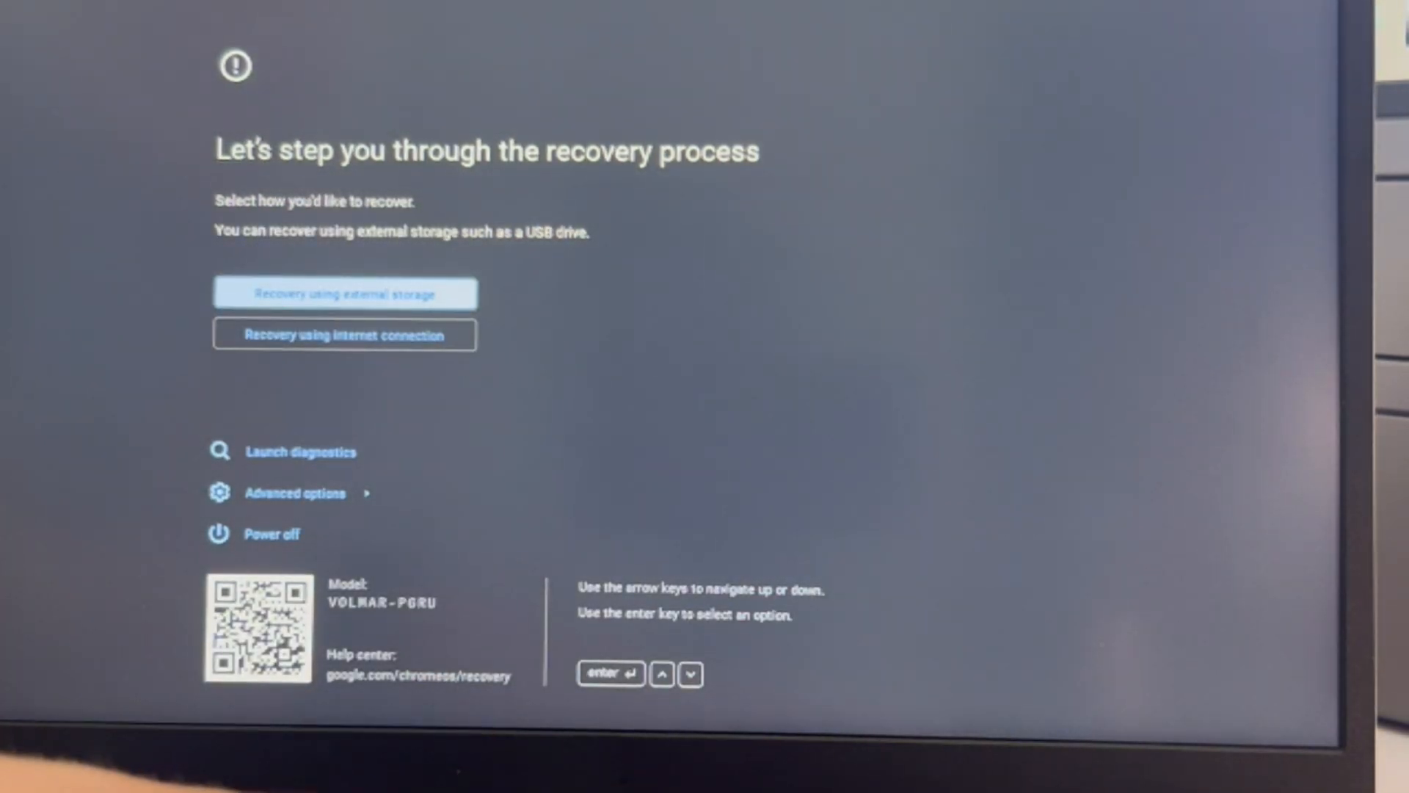
Choose Recovery using external storage and advance twice to the connect-device step.
click(344, 292)
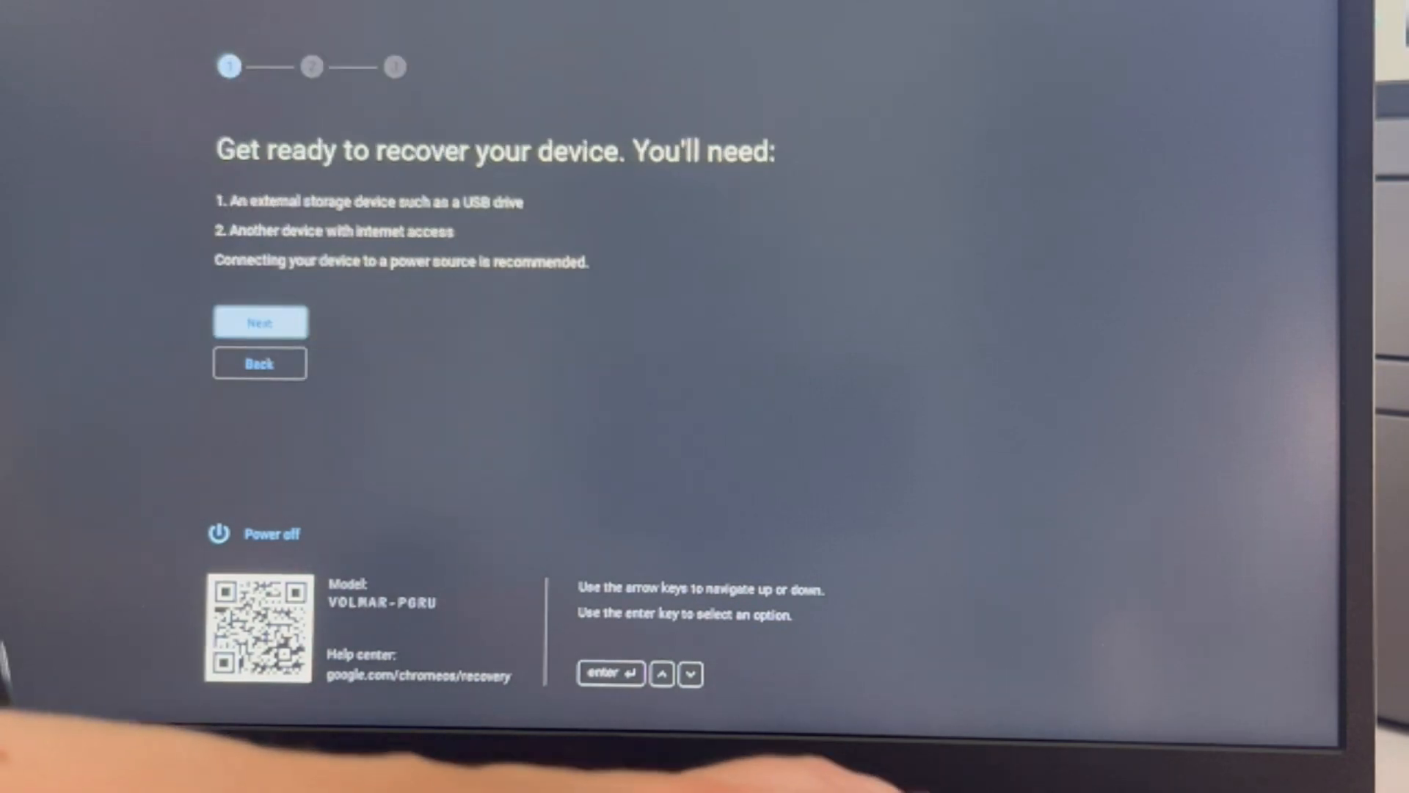
click(260, 321)
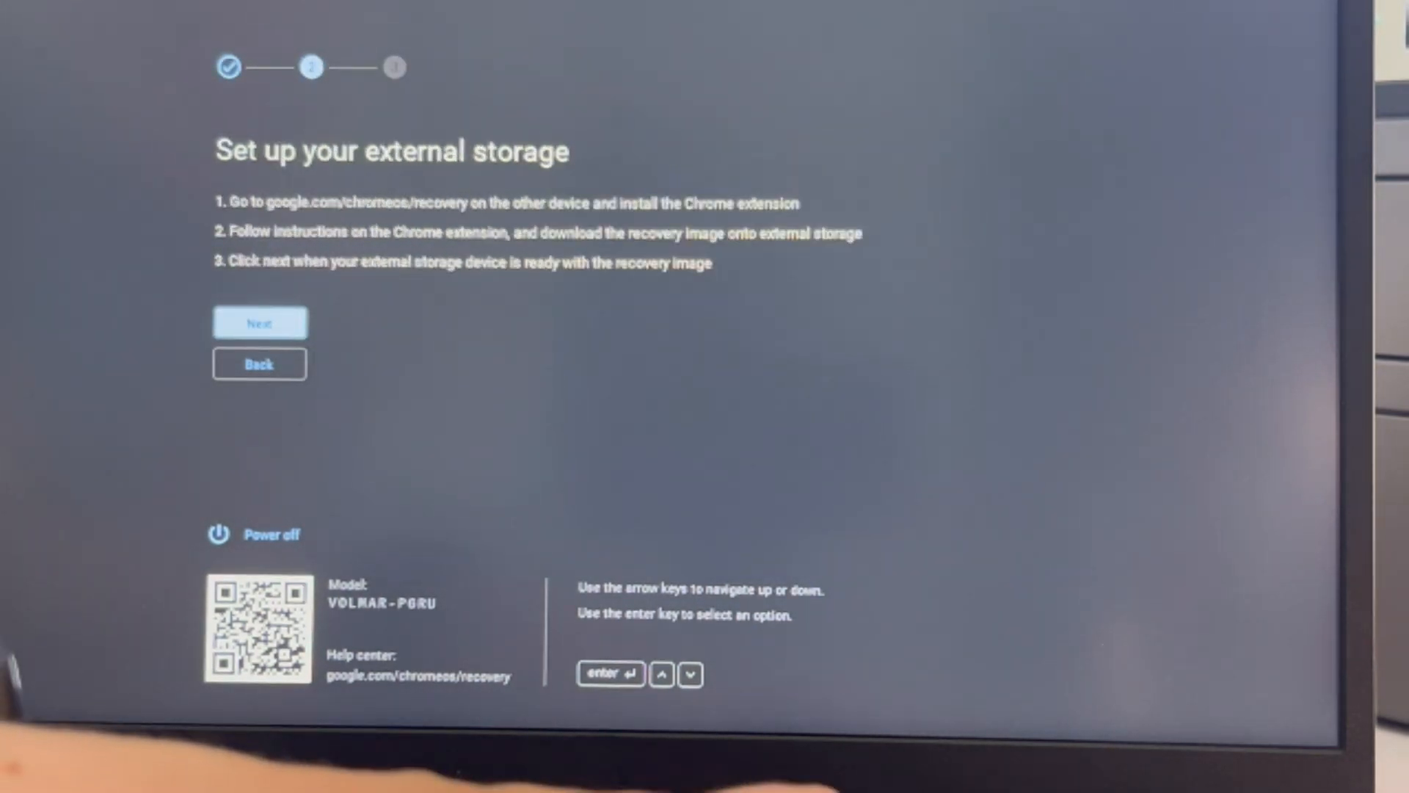
click(260, 321)
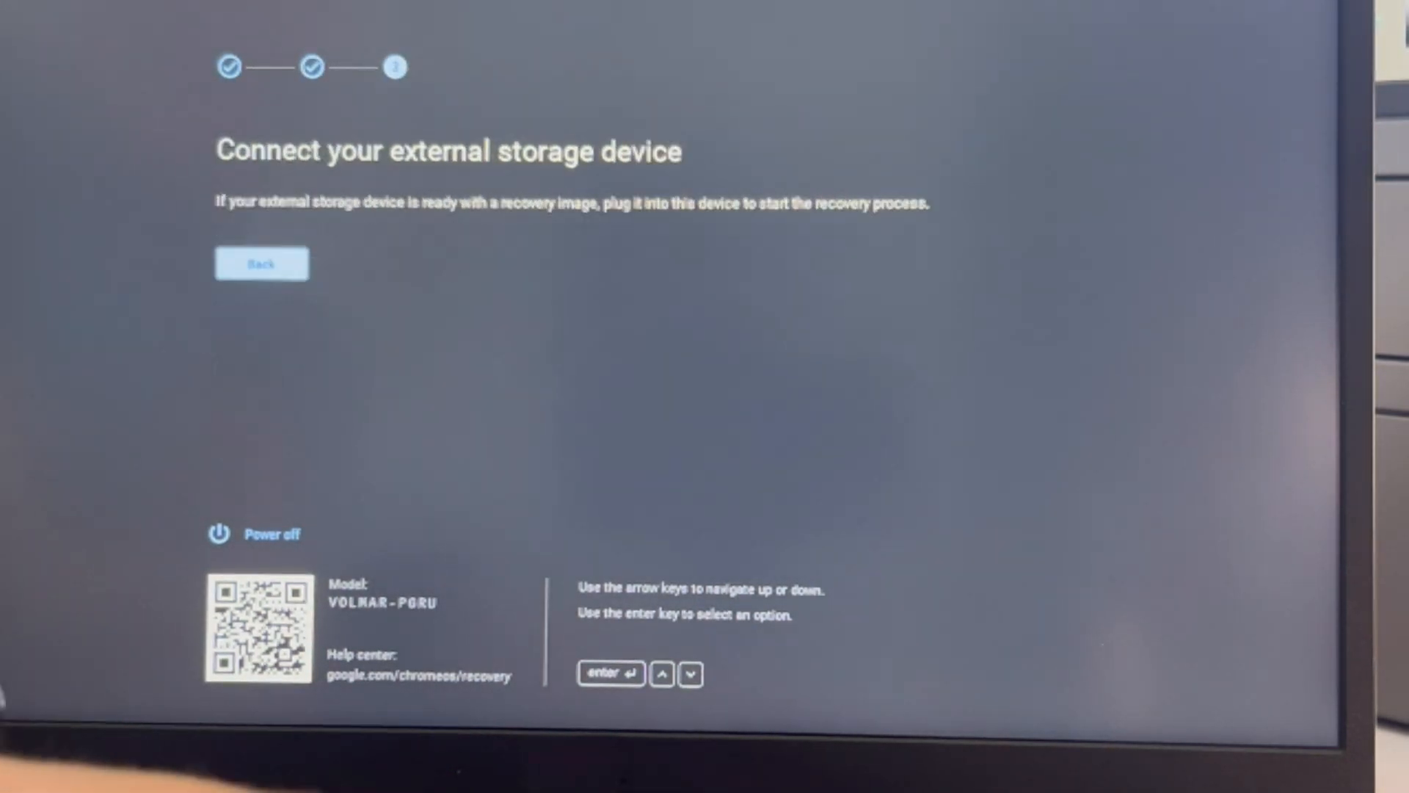